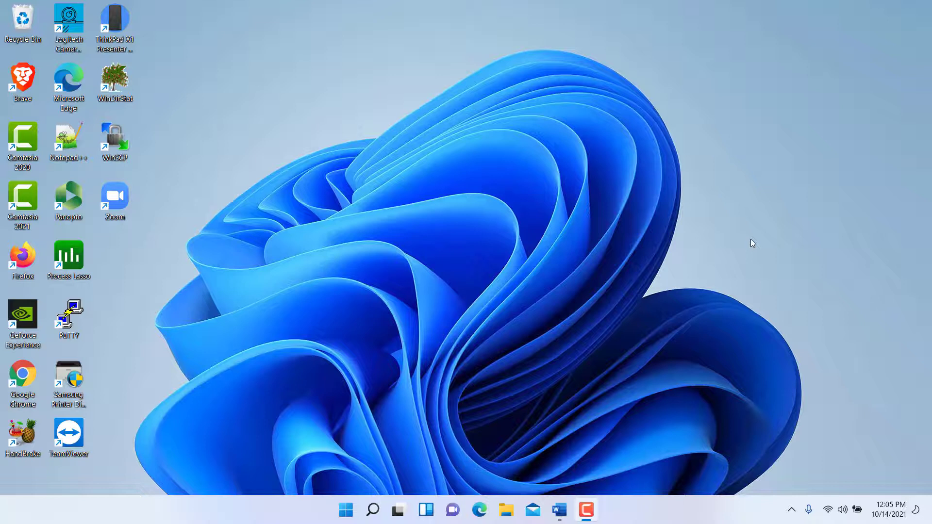
mouse_move(588, 273)
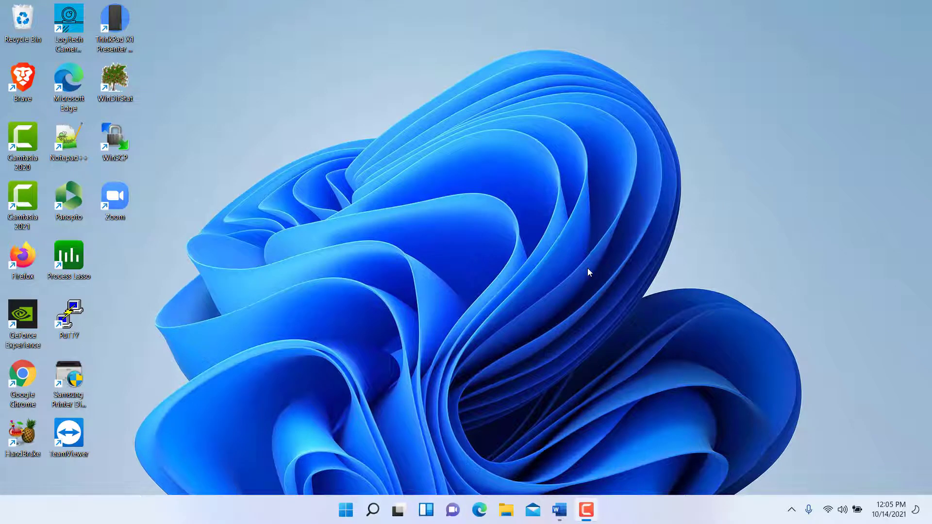
mouse_move(575, 265)
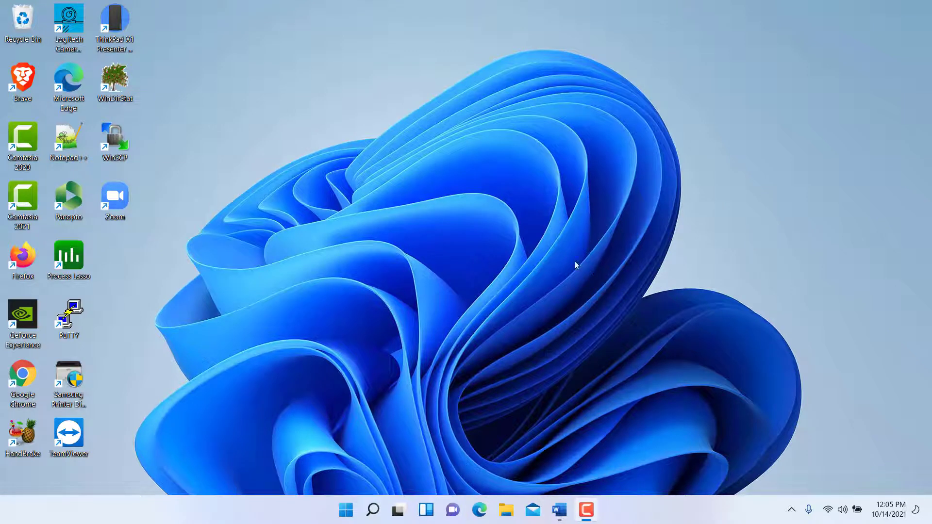
mouse_move(528, 268)
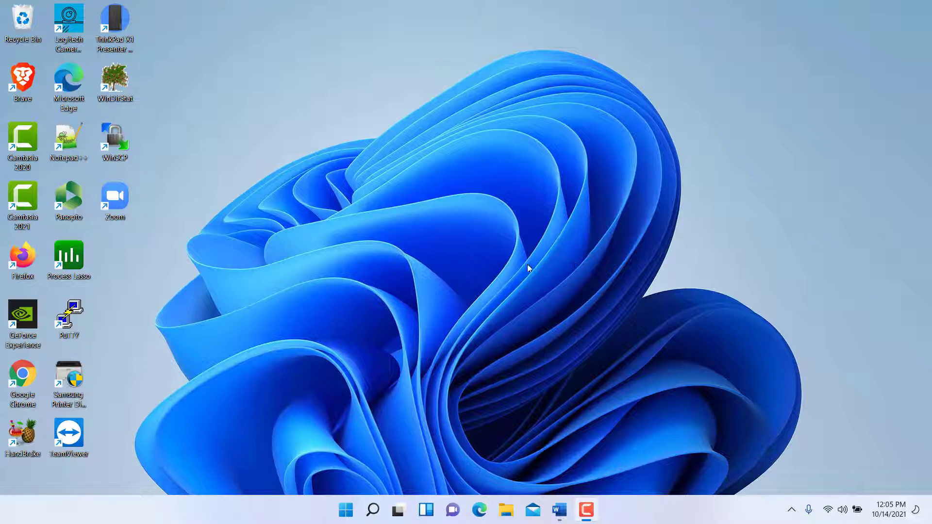
mouse_move(501, 267)
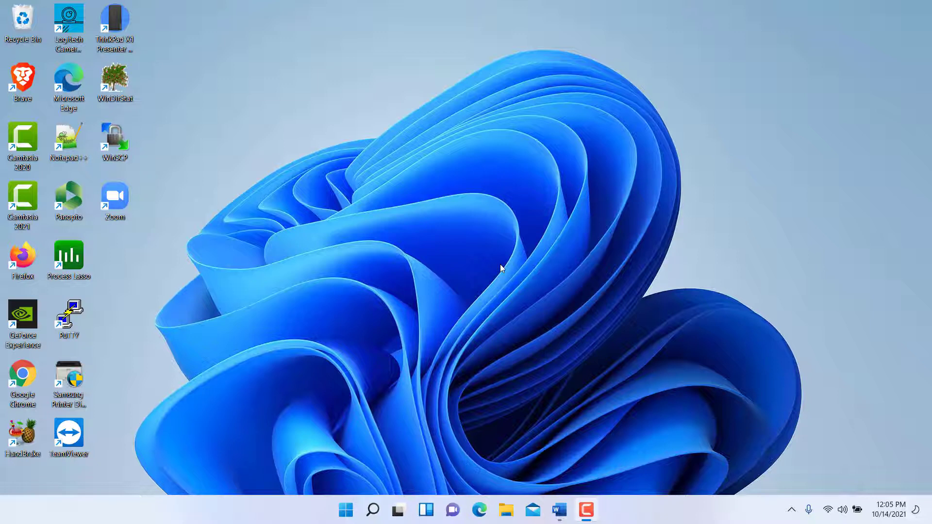
mouse_move(373, 217)
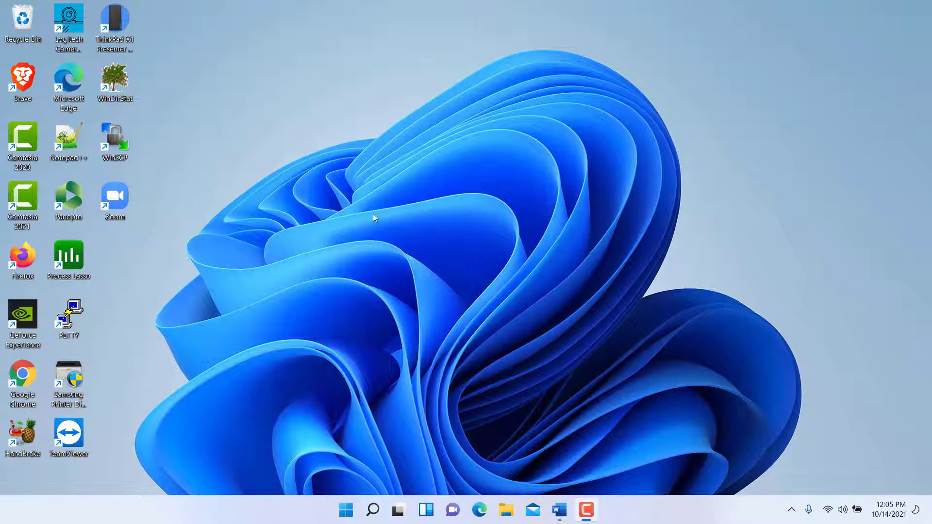
- Open Personalization settings from the desktop's right-click menu
right_click(374, 218)
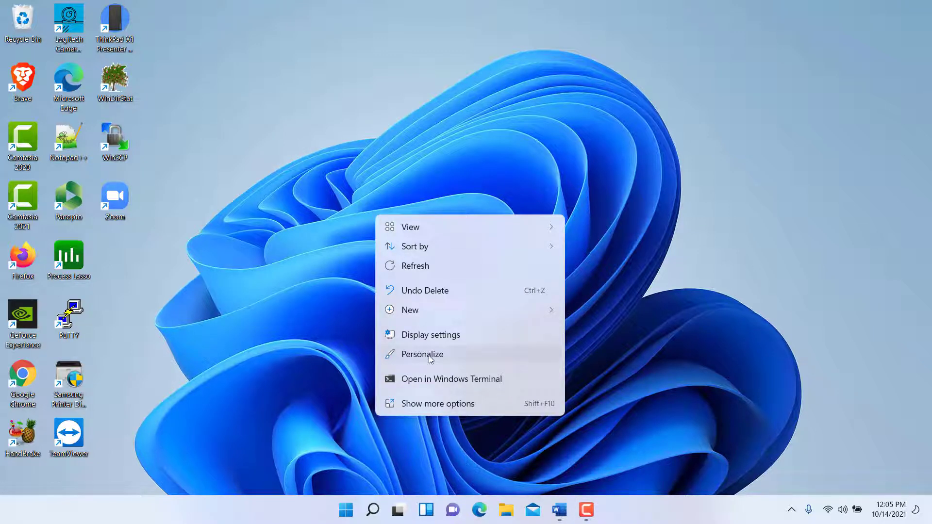
left_click(421, 354)
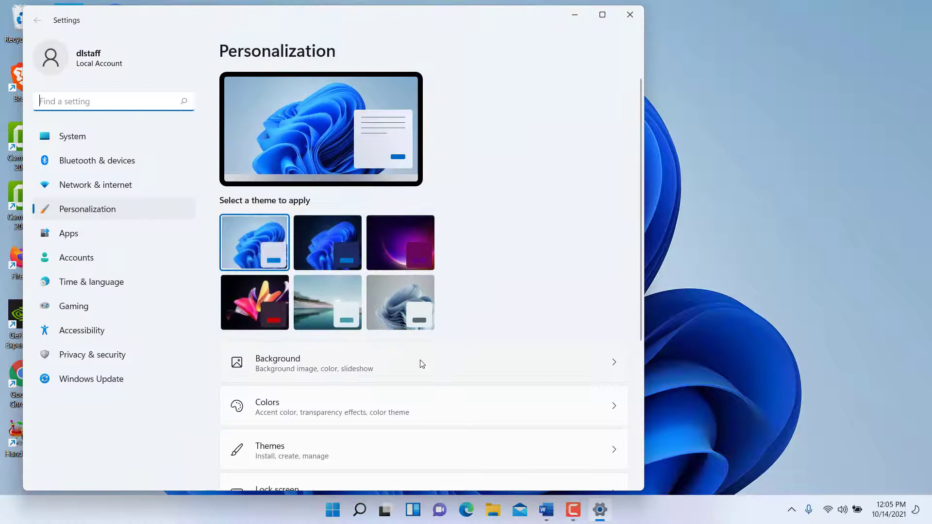
mouse_move(396, 392)
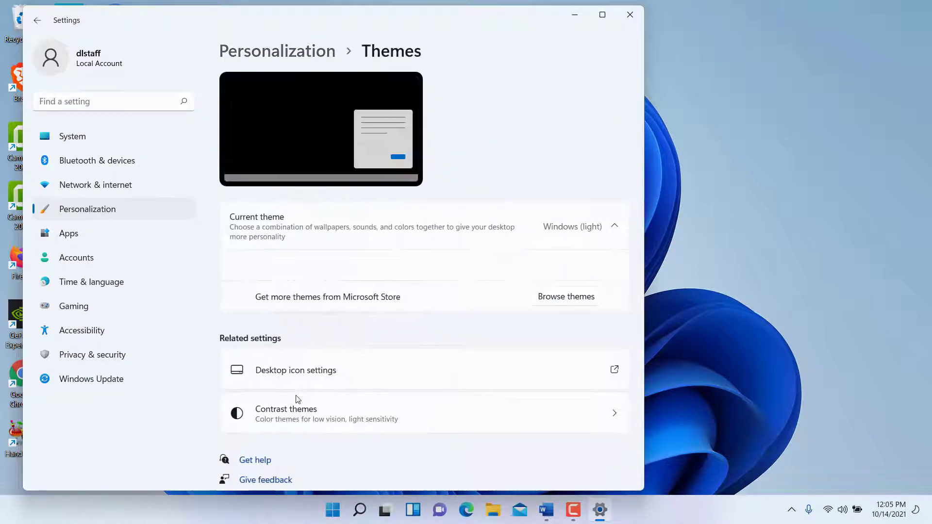
left_click(615, 225)
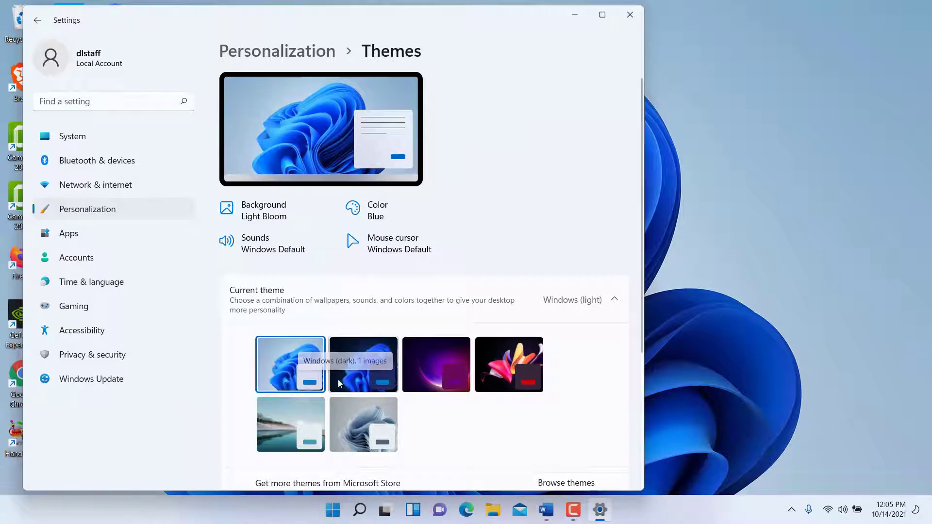
mouse_move(342, 428)
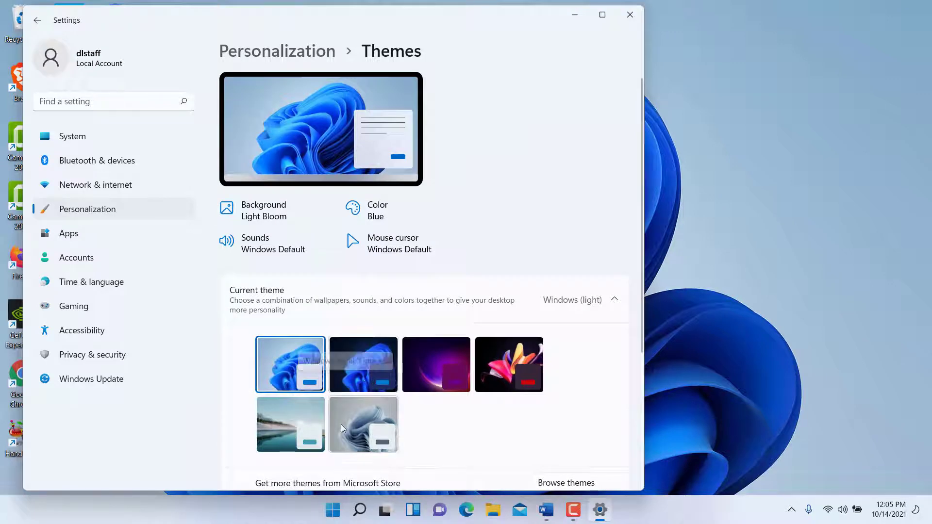
left_click(362, 365)
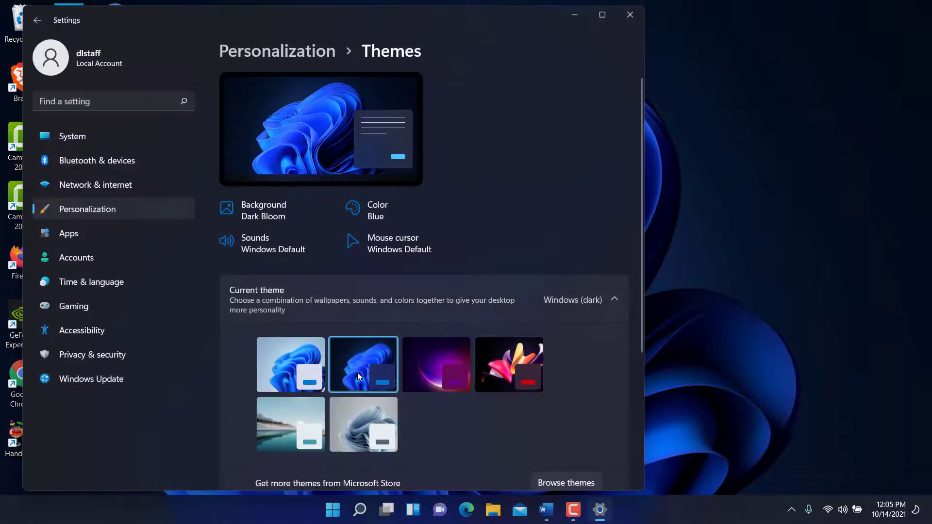
mouse_move(363, 364)
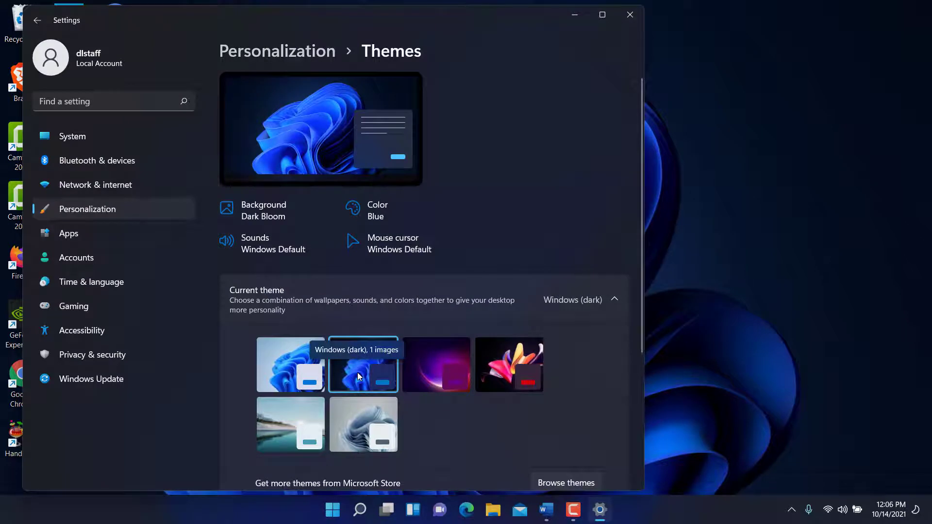
mouse_move(371, 406)
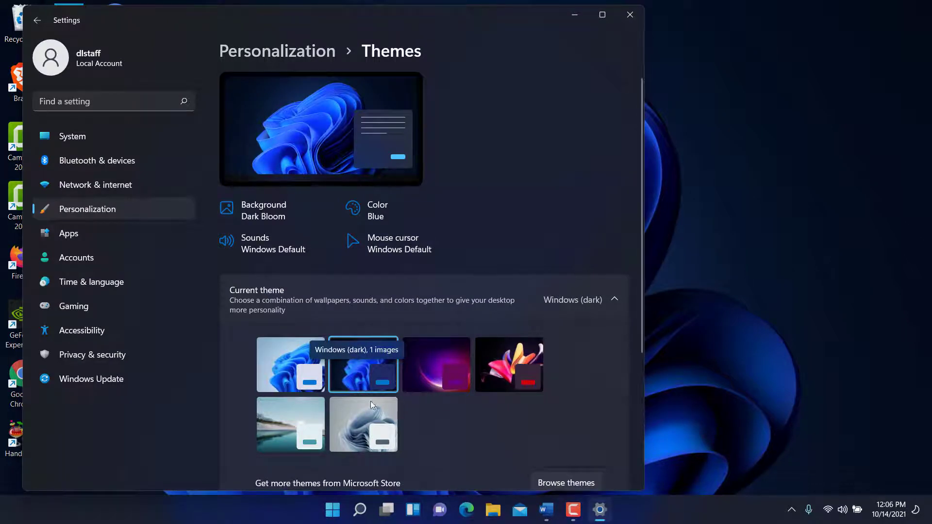
mouse_move(413, 345)
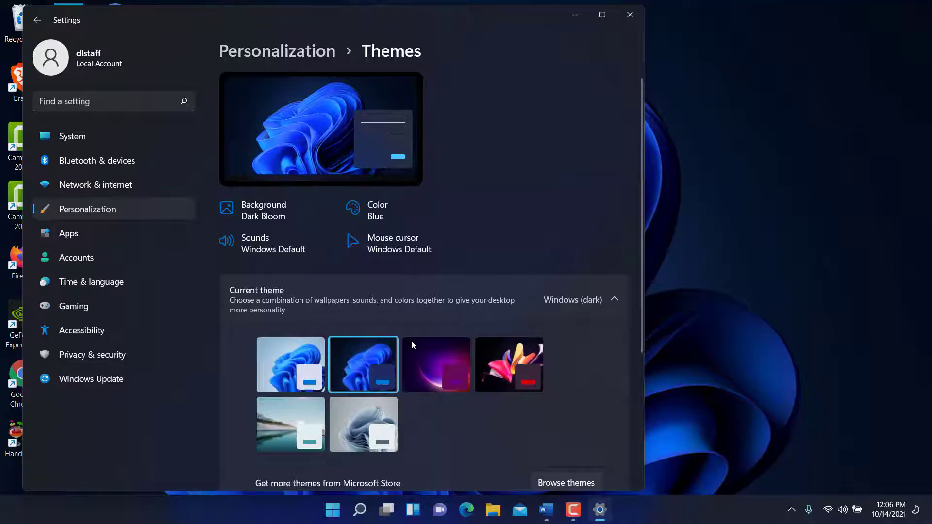
left_click(291, 364)
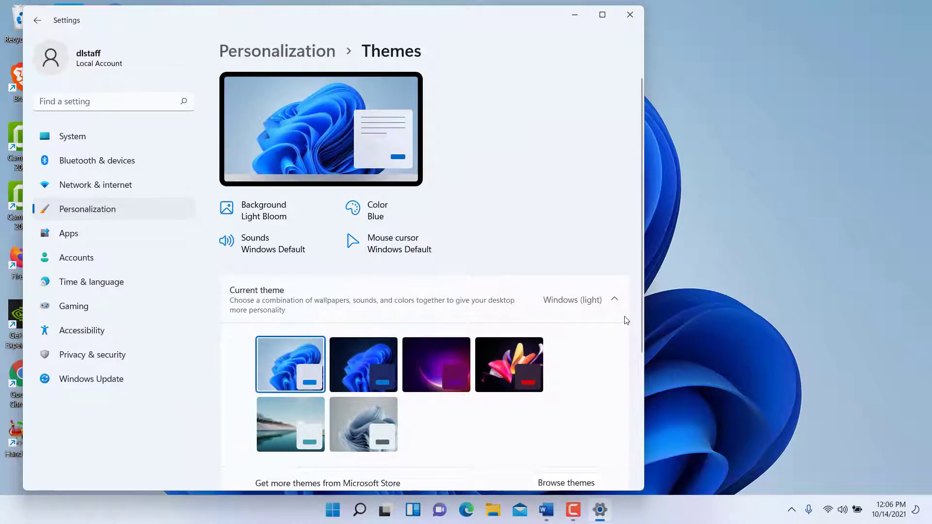
- Review the Themes page and desktop icon settings, then close Settings
scroll("down", 3)
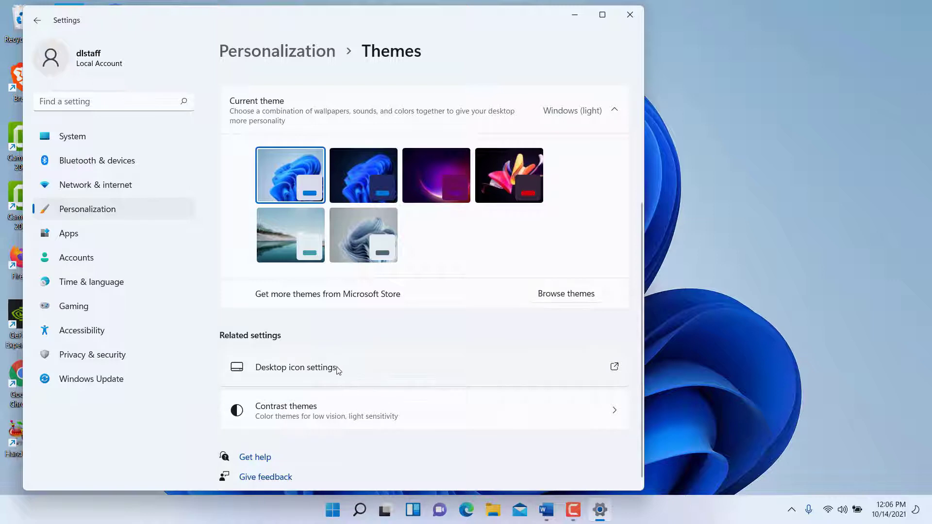
left_click(295, 367)
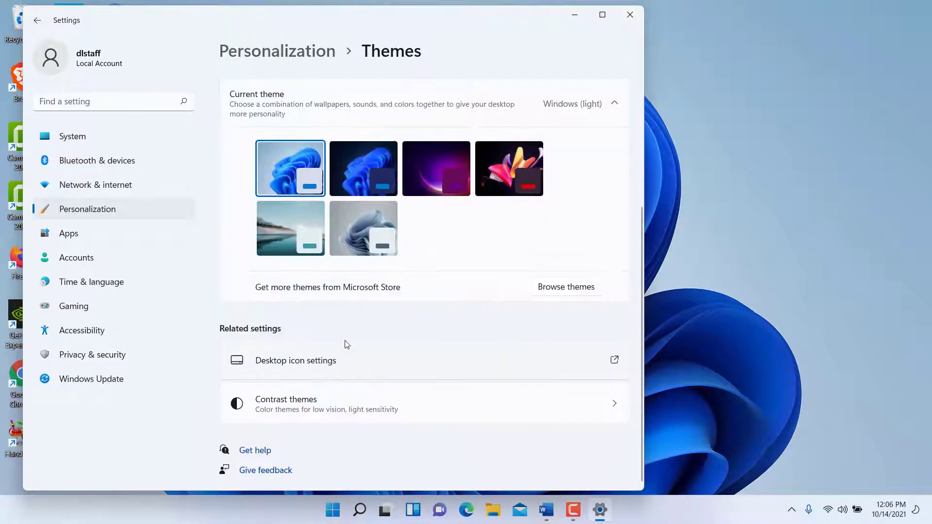
scroll("up", 3)
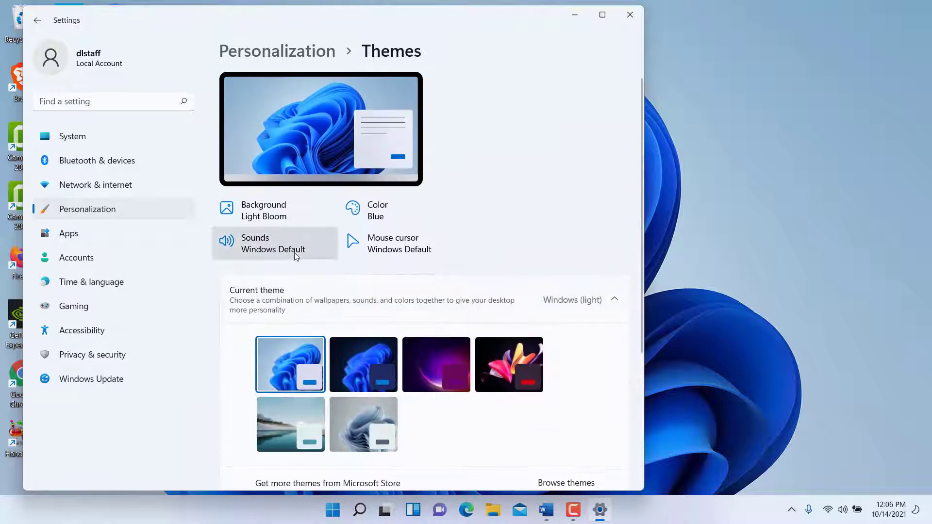
mouse_move(399, 243)
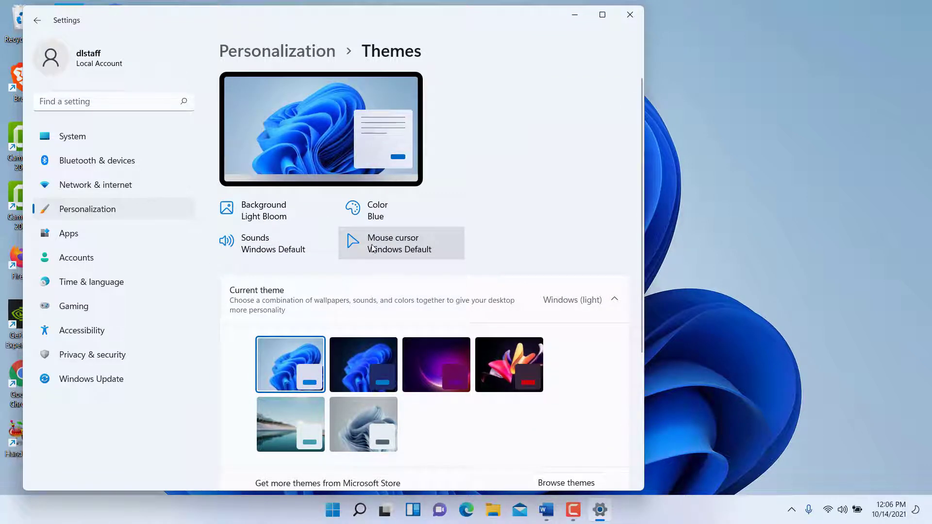
mouse_move(325, 106)
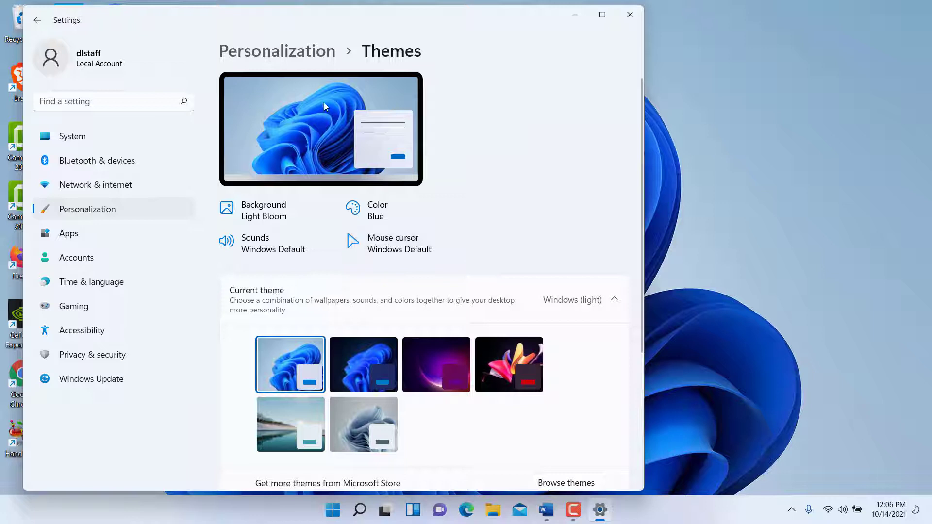
mouse_move(315, 91)
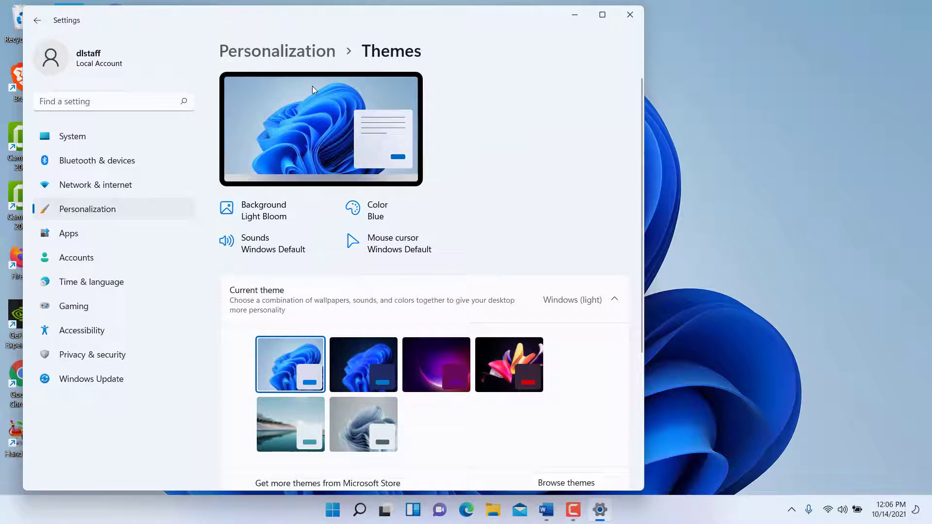
mouse_move(305, 20)
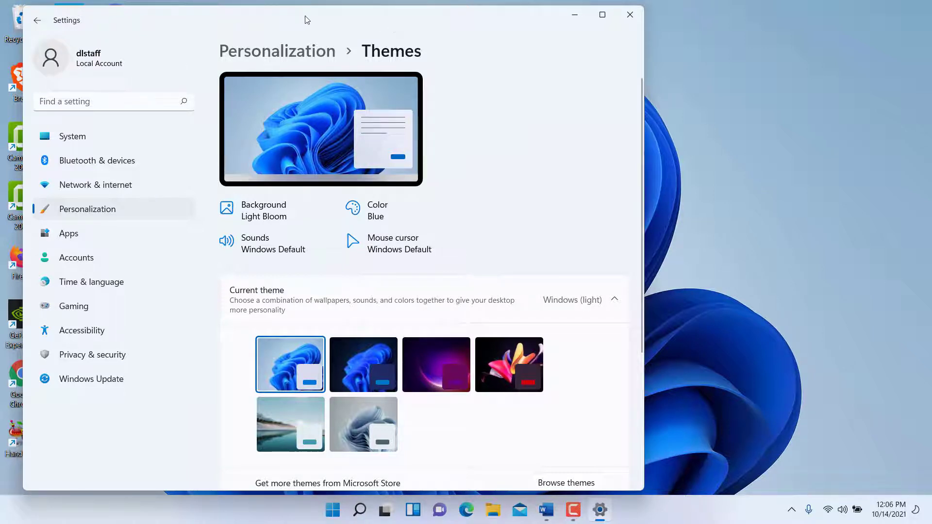
left_click(630, 14)
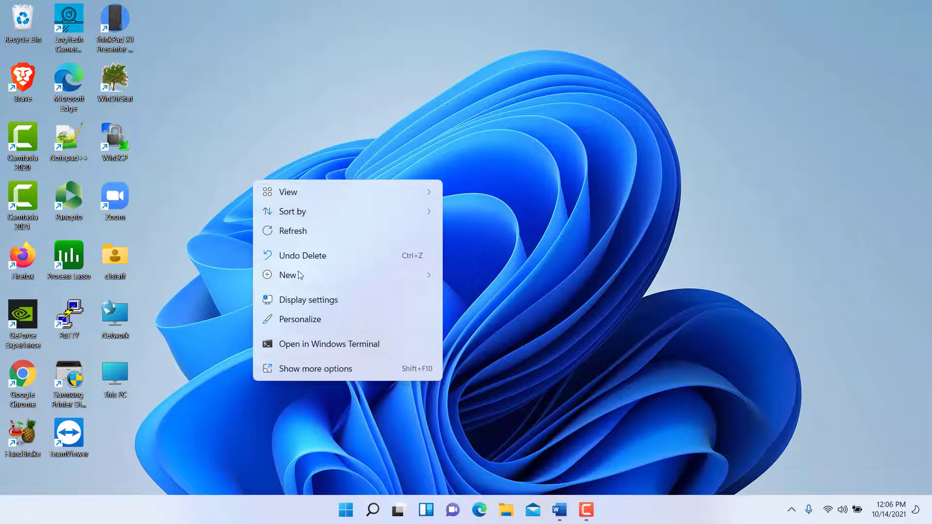
mouse_move(236, 268)
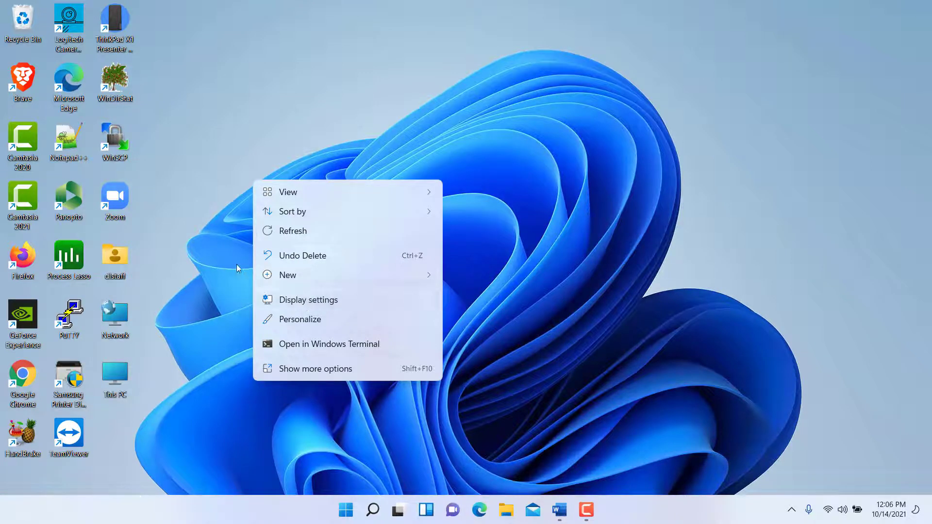
- Dismiss the desktop menu and search Windows for 'di' to find Display settings
left_click(236, 268)
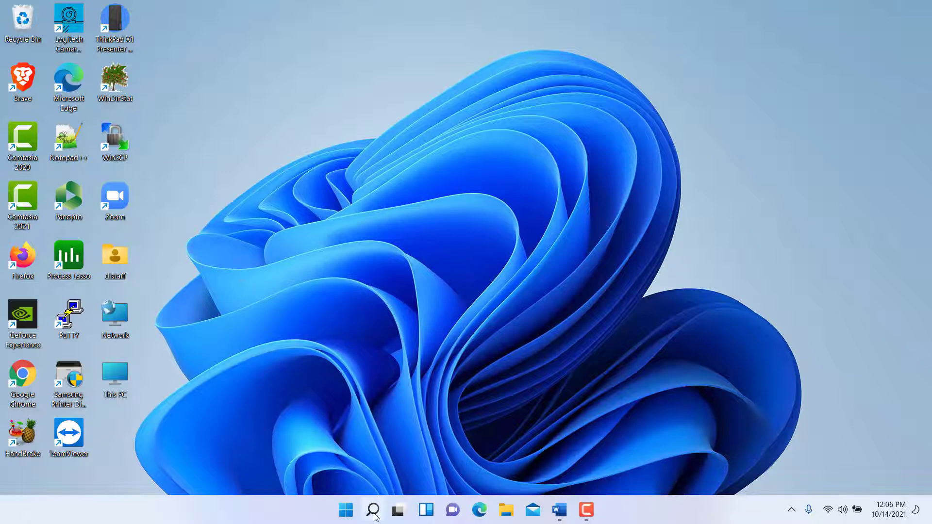
left_click(372, 510)
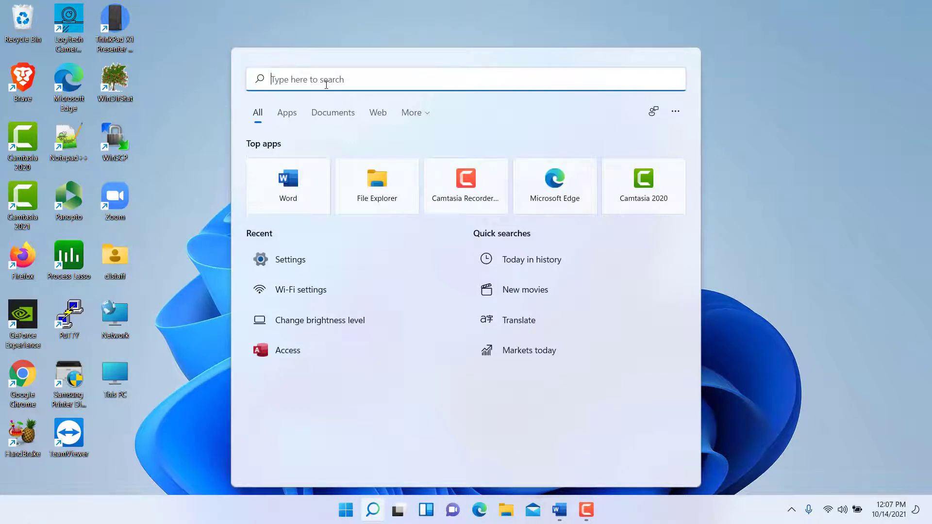
type("di")
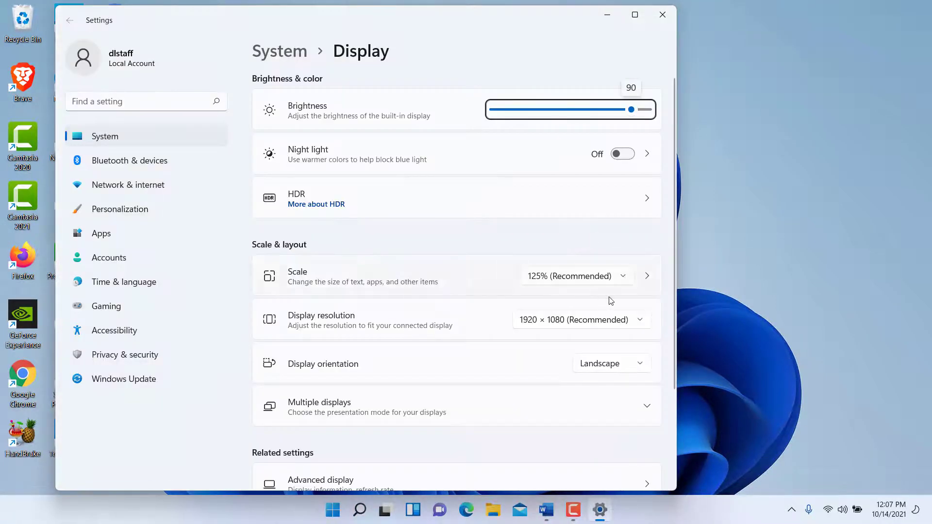
mouse_move(276, 277)
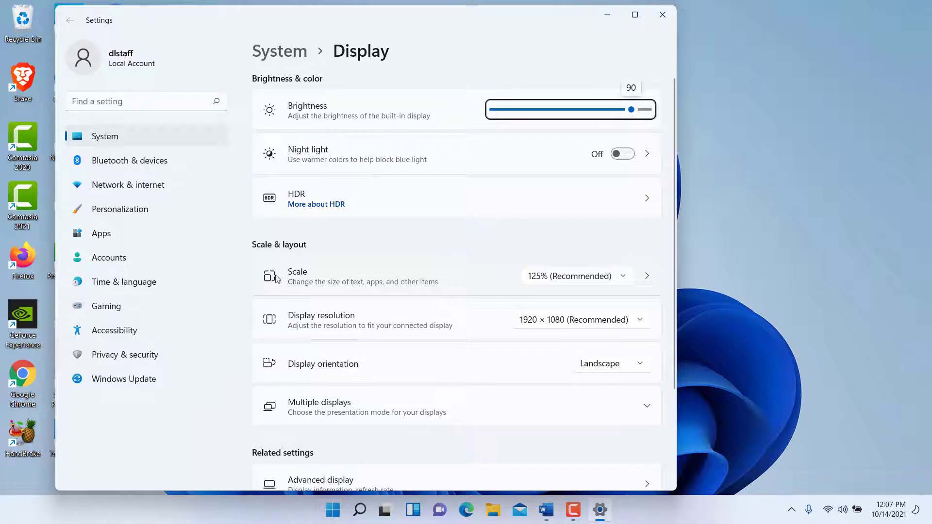
- Switch display scale to 150%, then back to 125% (Recommended)
left_click(574, 276)
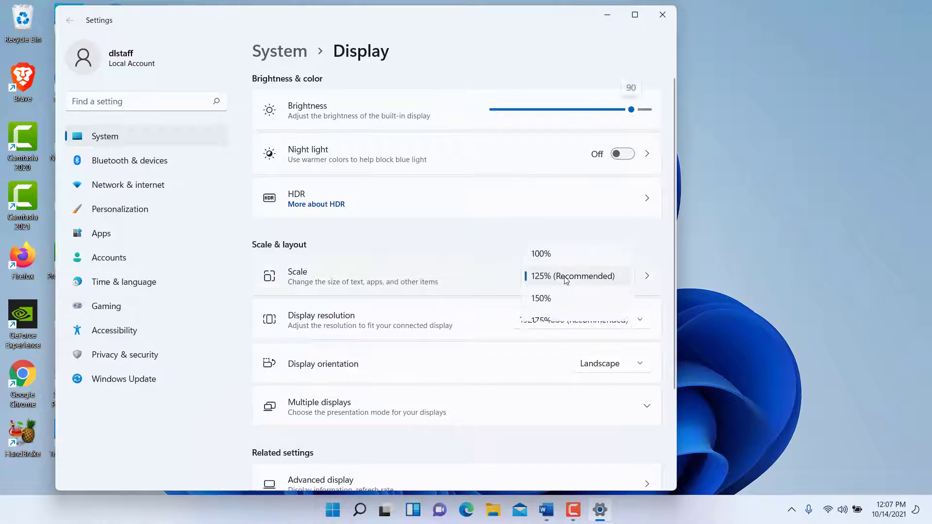
left_click(541, 297)
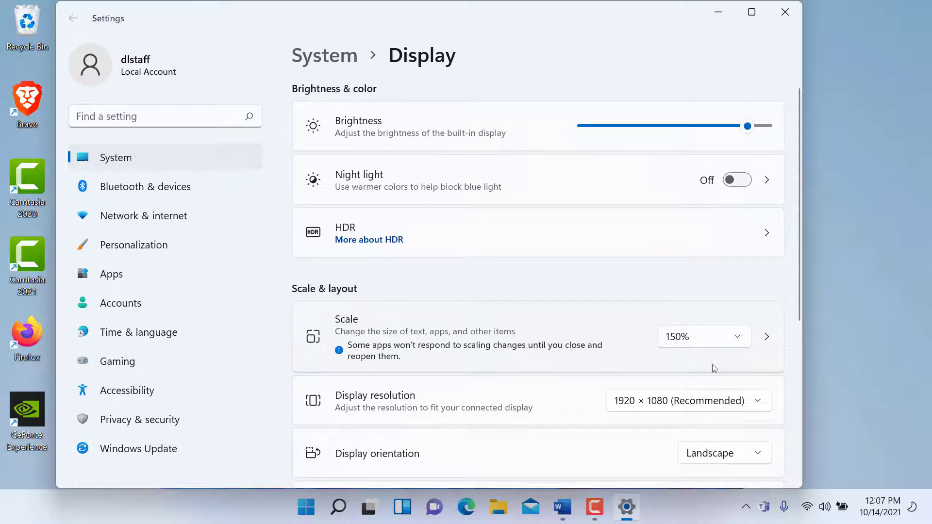
left_click(703, 337)
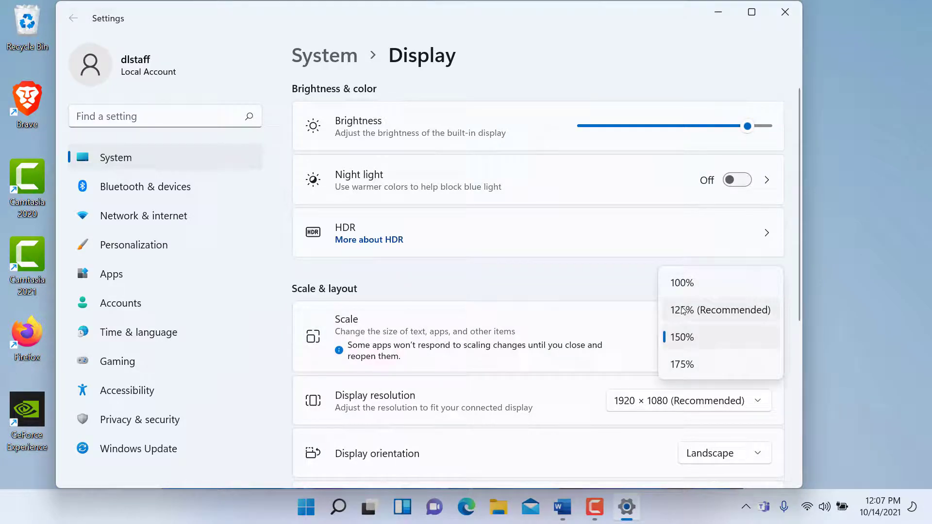
left_click(719, 309)
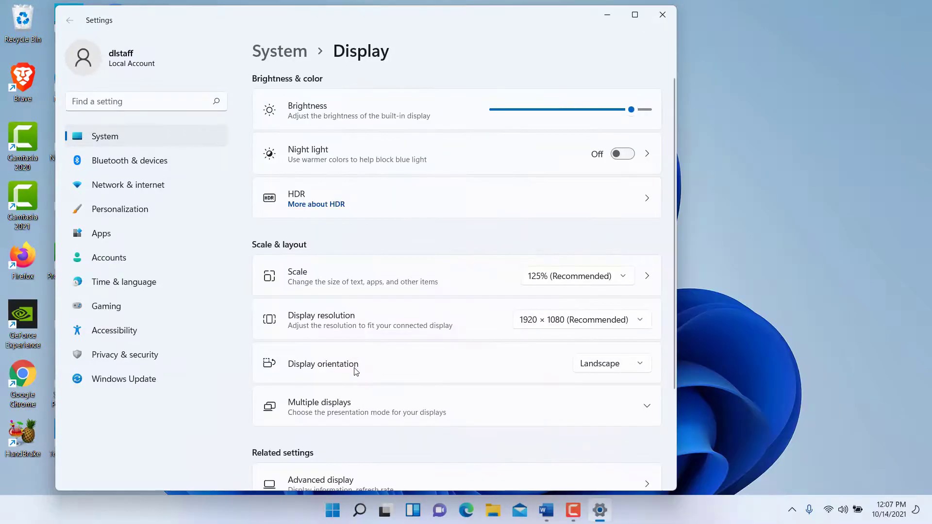